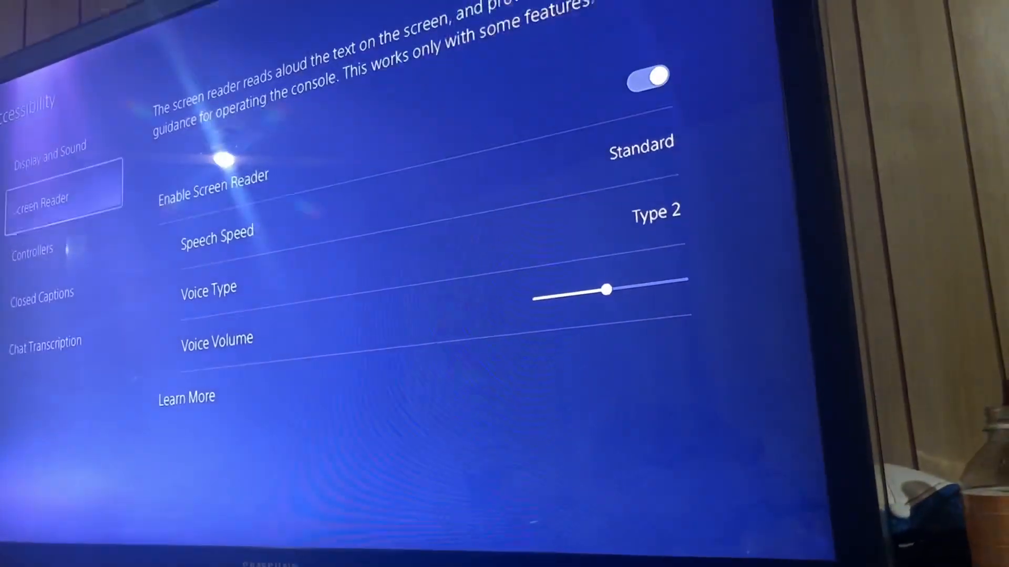
Select Controllers in the Accessibility menu, below Screen Reader
{"action": "left_click", "coordinate": [58, 241]}
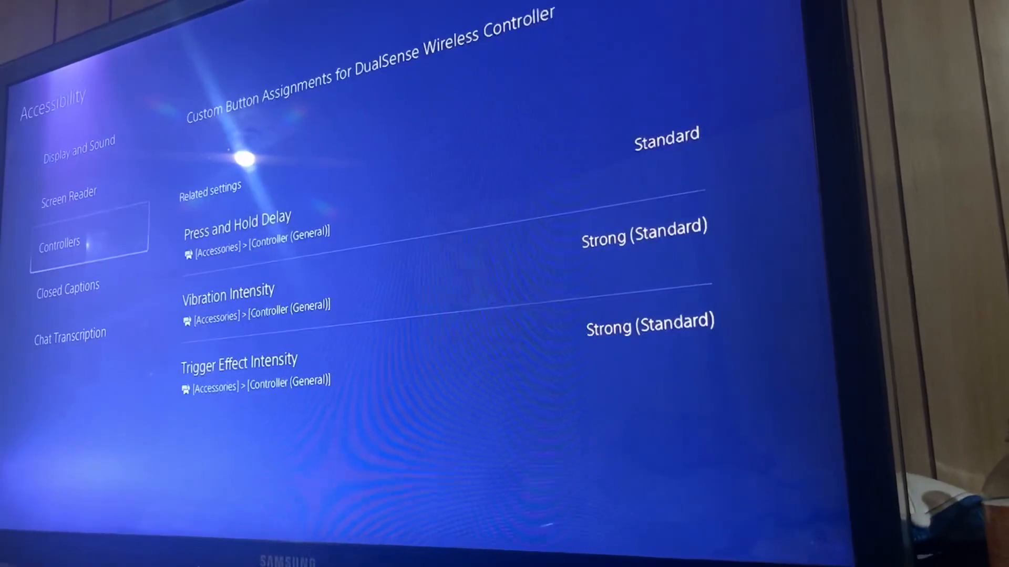